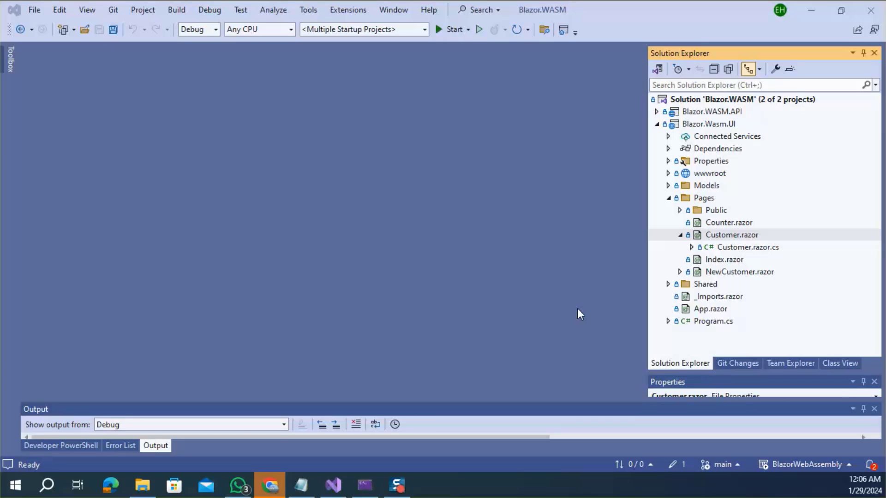
pyautogui.moveTo(621, 310)
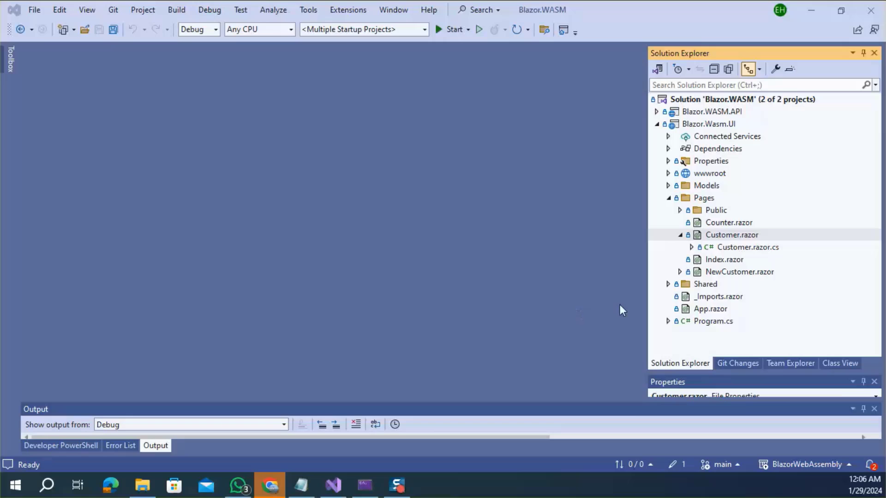
# Open Customer.razor from the Pages folder to view the customer table loop
pyautogui.doubleClick(731, 234)
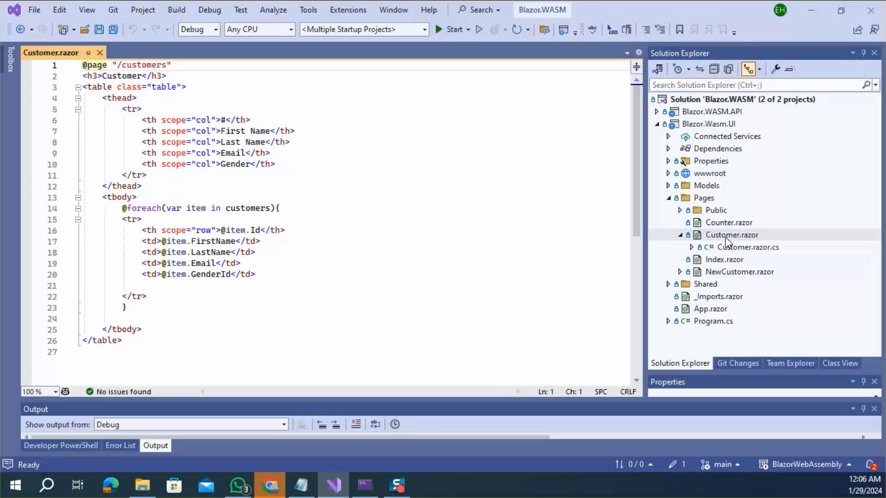
# Run the solution, then bring up Customer.razor.cs with its OnInitializedAsync loading api/Customer
pyautogui.click(468, 29)
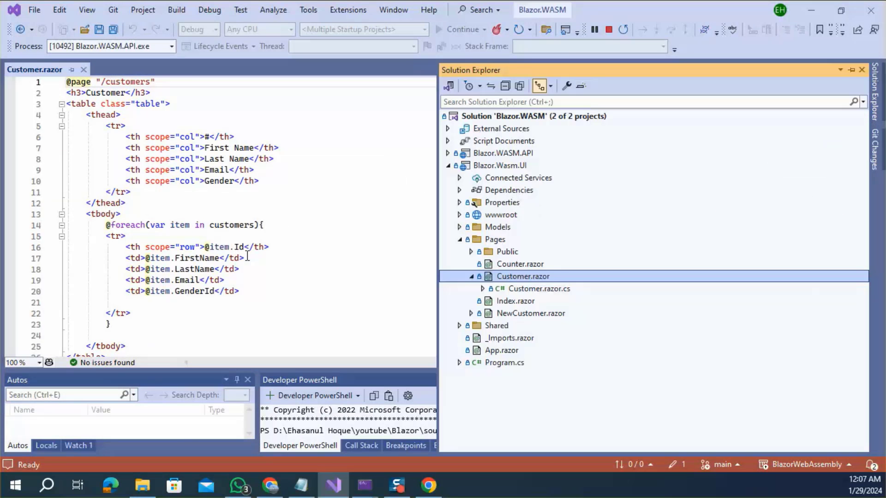
pyautogui.moveTo(274, 260)
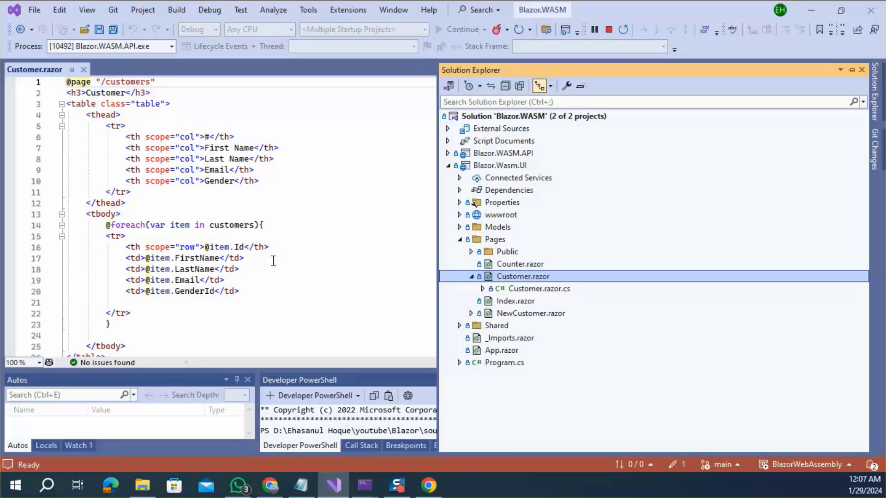
pyautogui.click(538, 288)
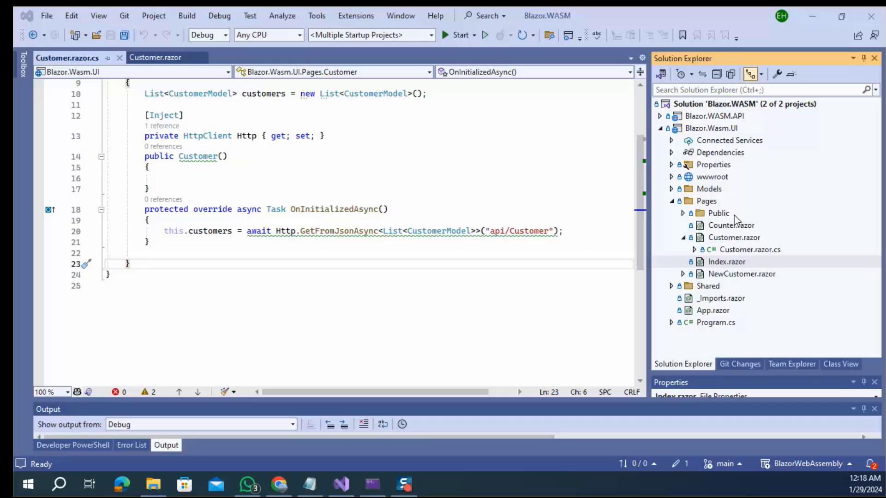
# Add a new Razor Component named DisplayCustomer.razor to the Pages folder
pyautogui.rightClick(706, 200)
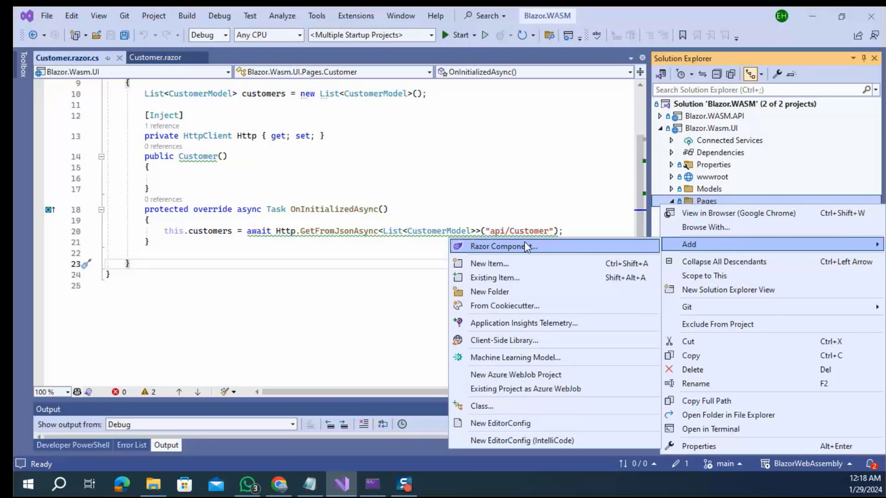
pyautogui.click(503, 246)
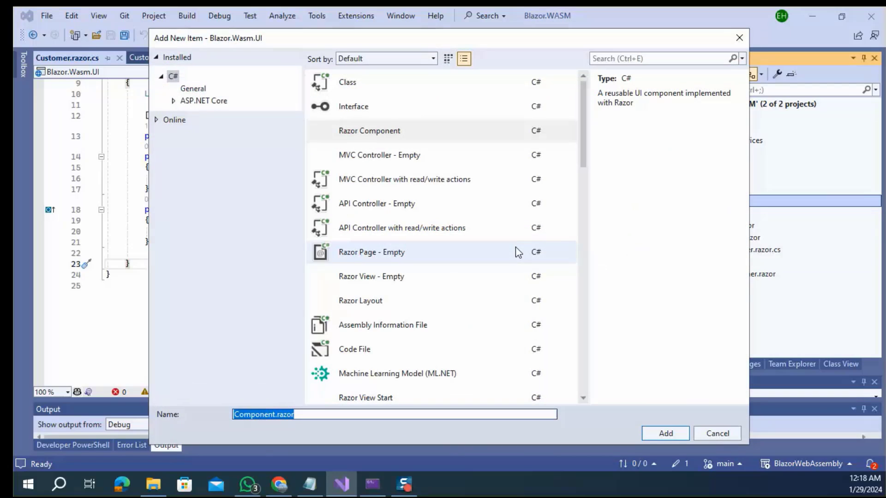
pyautogui.click(369, 130)
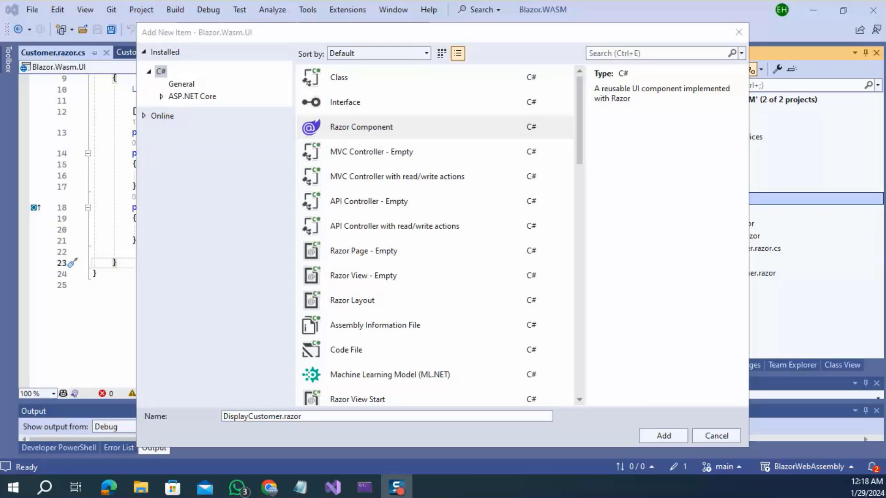
pyautogui.click(663, 436)
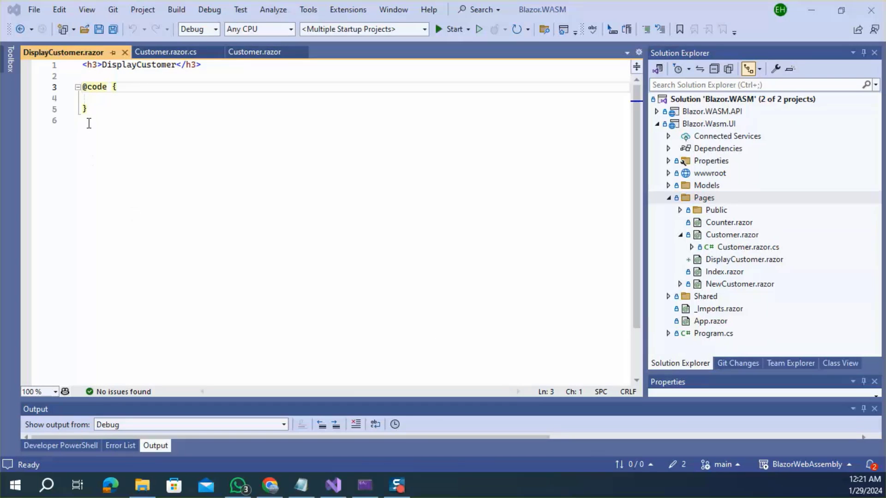
pyautogui.click(116, 86)
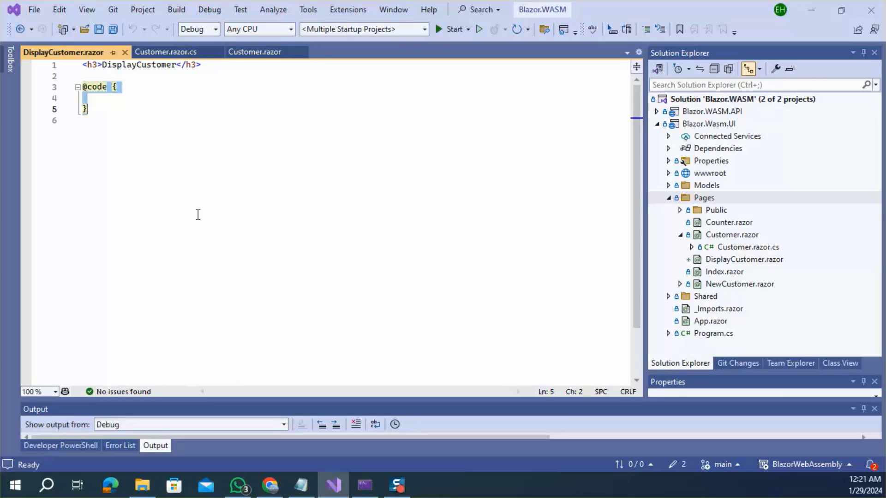
pyautogui.moveTo(212, 218)
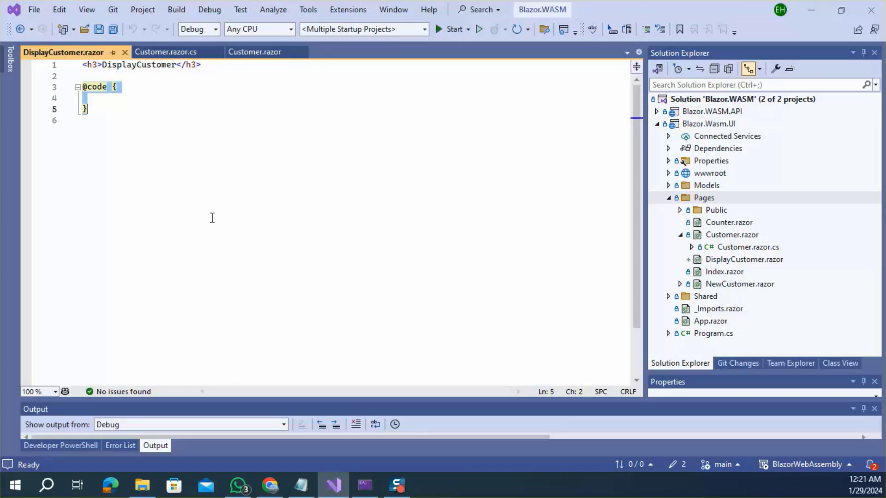
pyautogui.moveTo(727, 213)
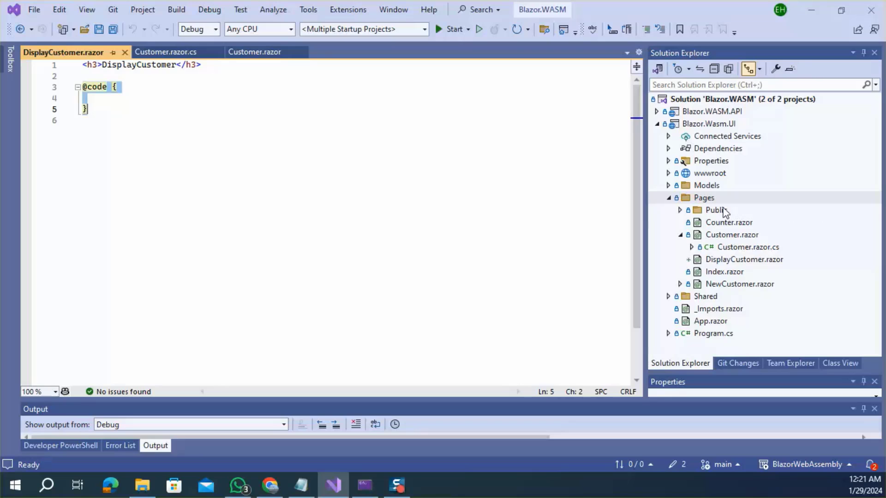
# Add DisplayCustomer.razor.cs to Pages, make its class partial, and return to the component markup
pyautogui.rightClick(703, 198)
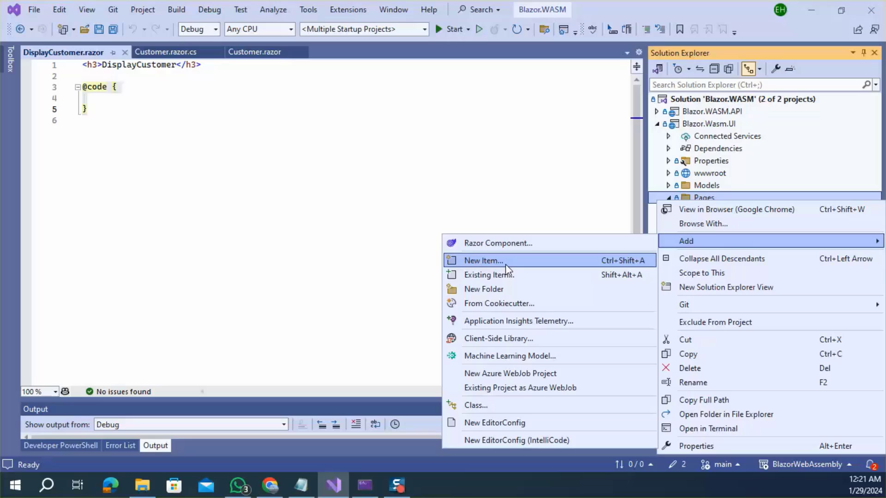
pyautogui.click(483, 261)
pyautogui.write('DisplayCustomer.razor.cs')
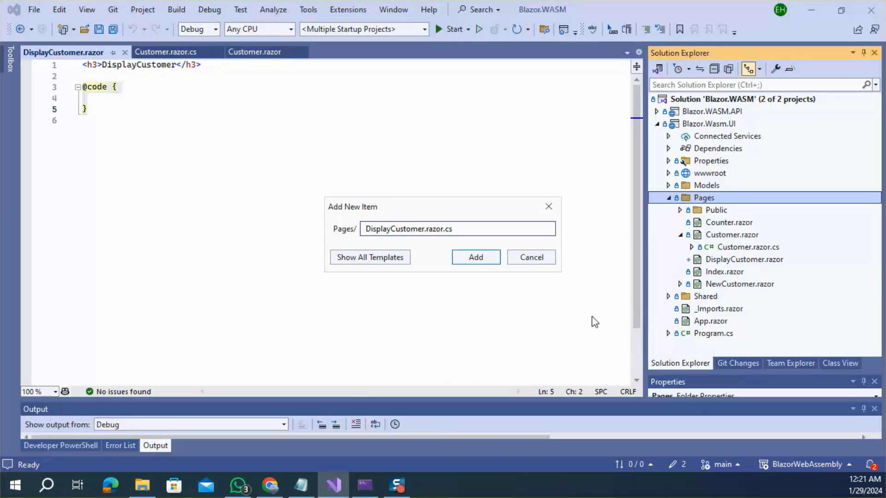
pyautogui.click(476, 258)
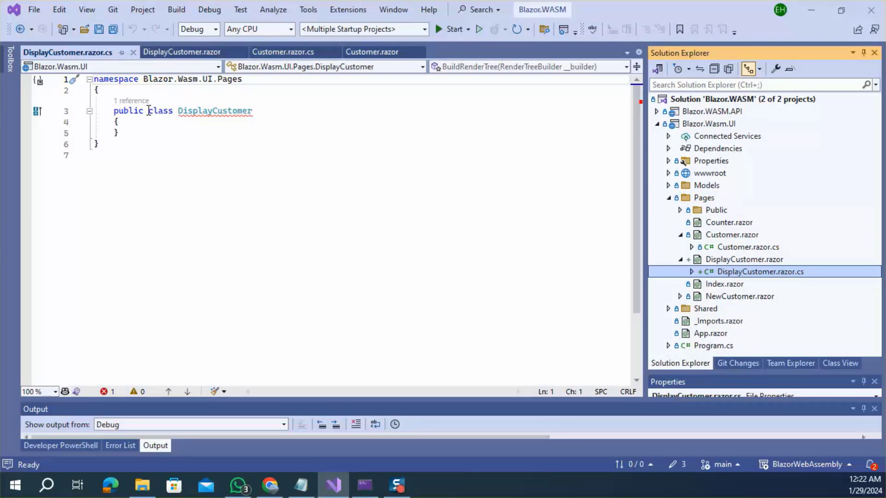
pyautogui.write('par')
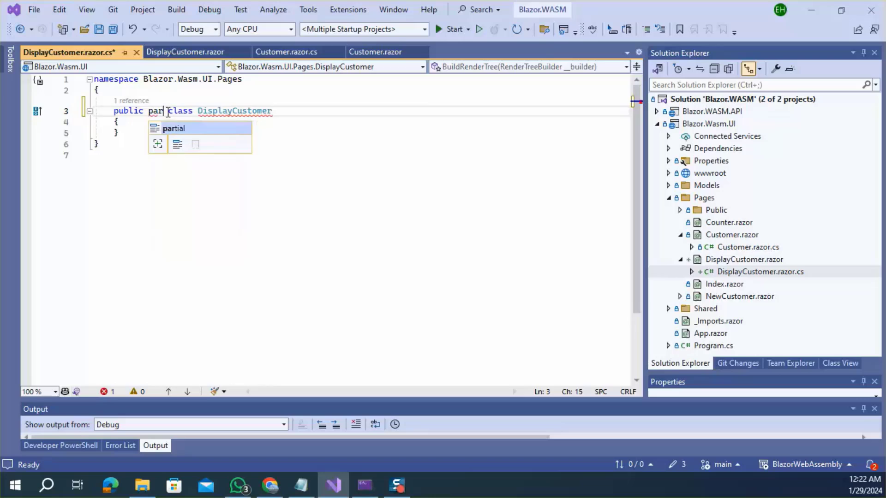
pyautogui.click(185, 51)
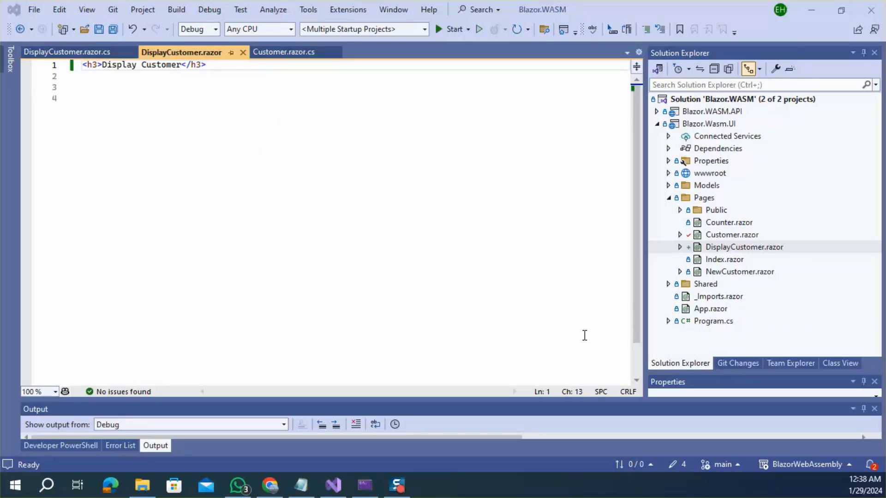
pyautogui.moveTo(716, 253)
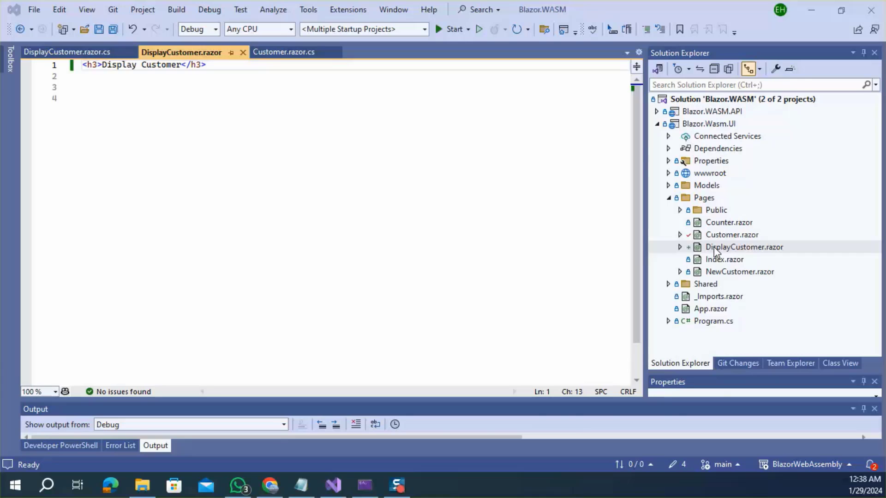
pyautogui.click(731, 235)
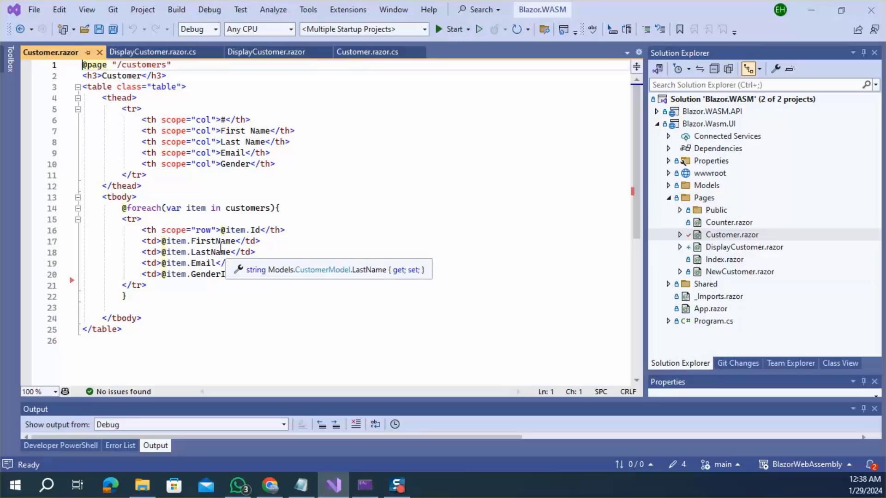
pyautogui.click(279, 208)
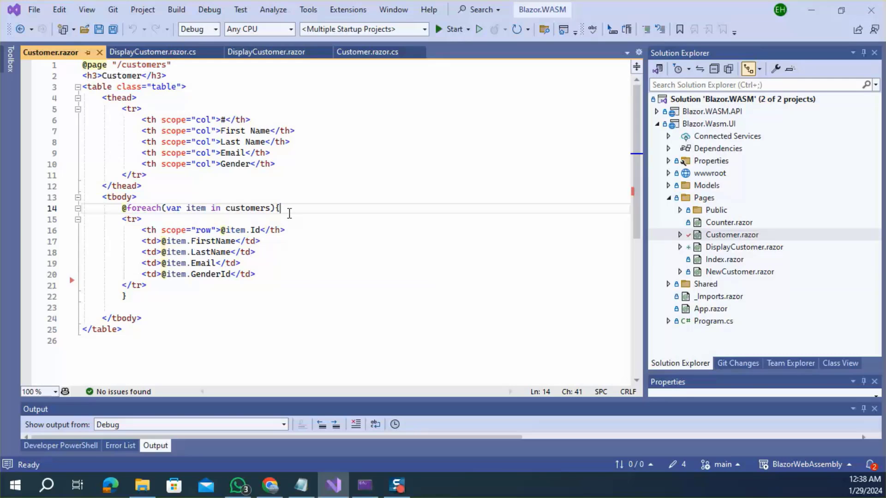
pyautogui.write('<D')
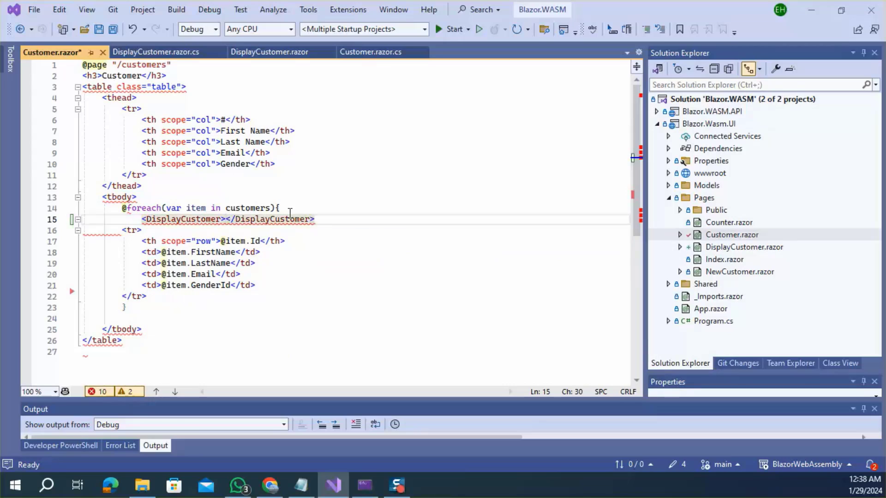
pyautogui.press('ctrl+s')
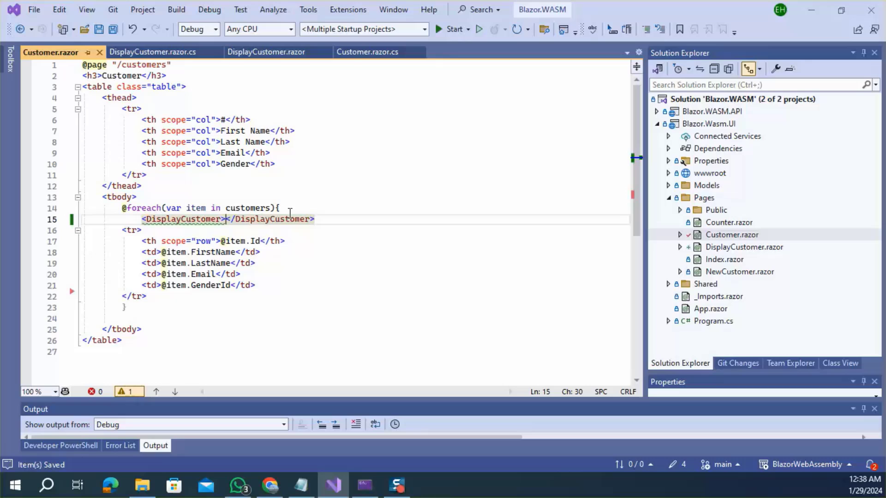
# Select the DisplayCustomer tag name and start the solution under the debugger
pyautogui.click(187, 220)
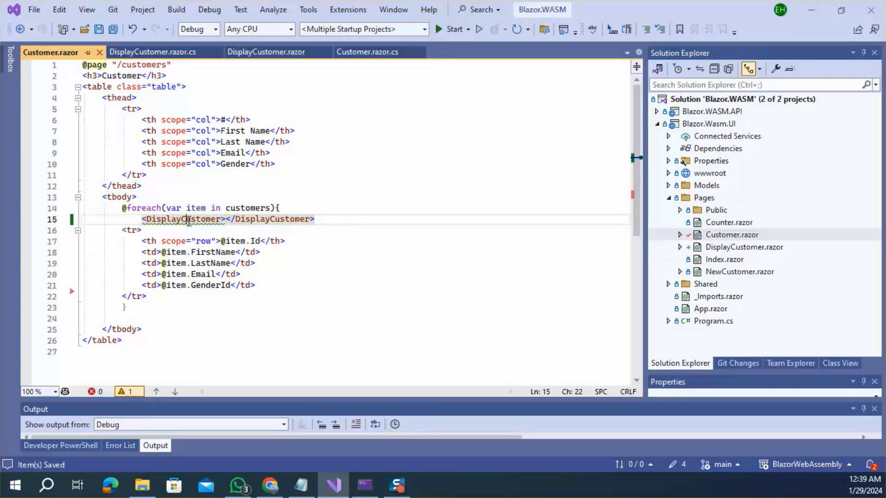
pyautogui.doubleClick(182, 220)
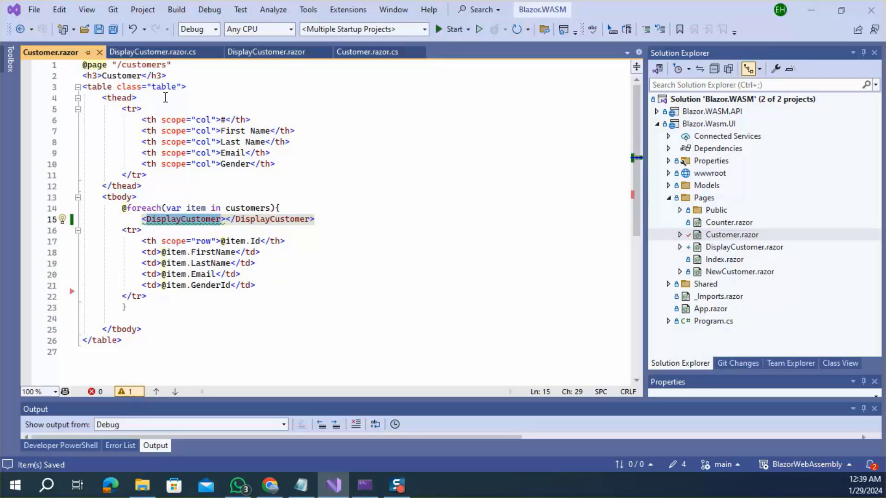
pyautogui.click(453, 29)
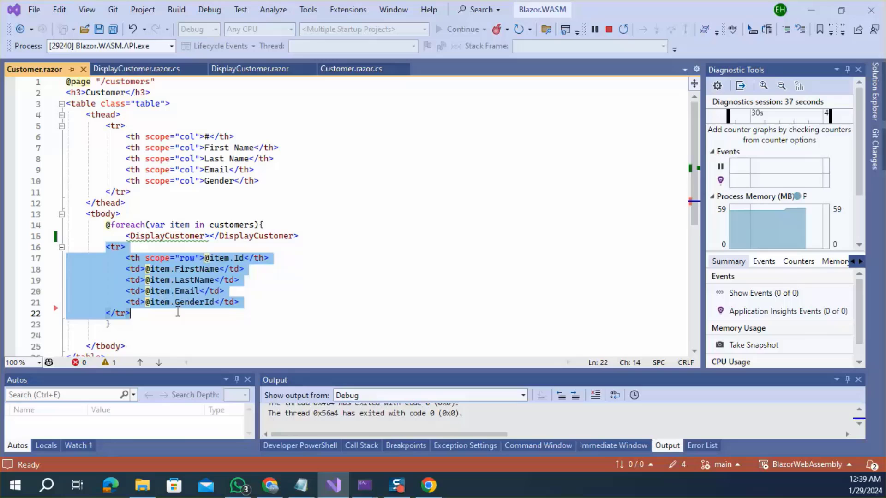
# Cut the <tr> row markup out of the loop and move it into DisplayCustomer.razor below the heading
pyautogui.press('Delete')
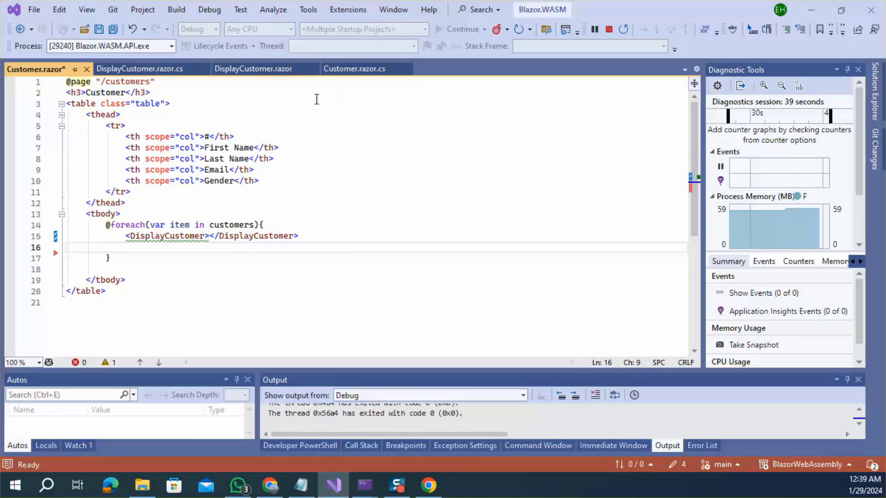
pyautogui.click(253, 69)
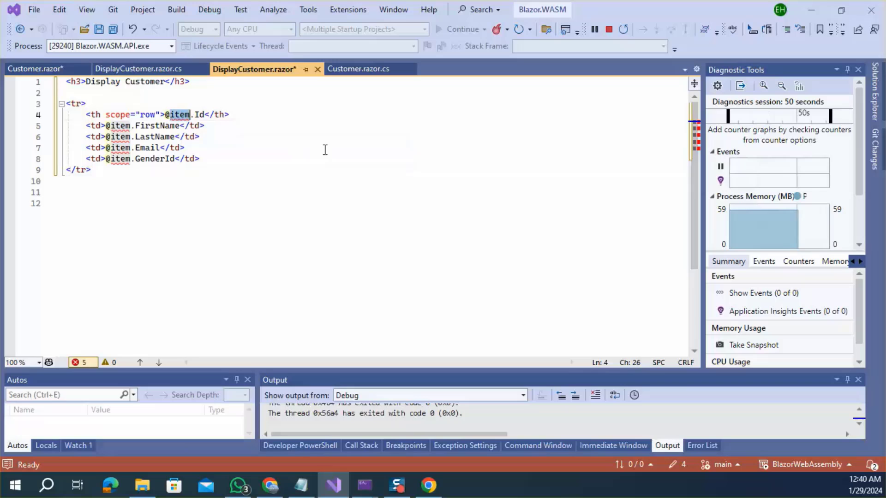
pyautogui.click(137, 69)
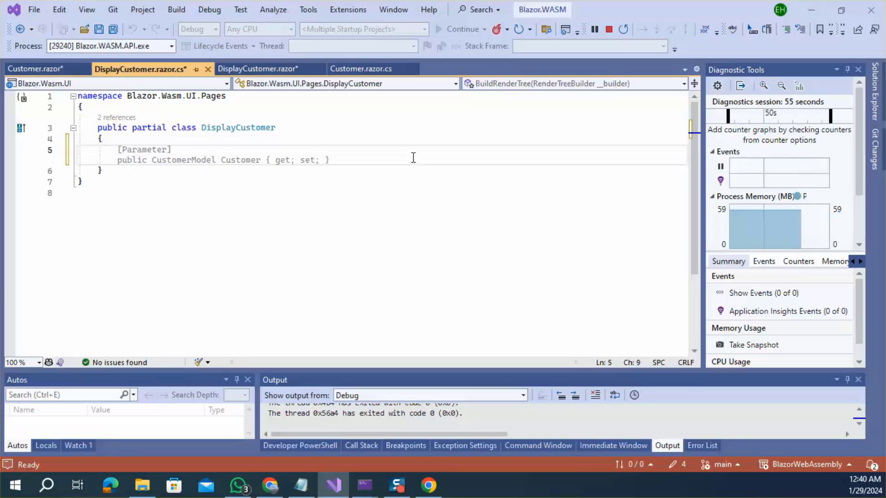
# Declare 'private CustomerModel customer { get;set; } = new CustomerModel();' and dismiss the Hot Reload error notice
pyautogui.write('private')
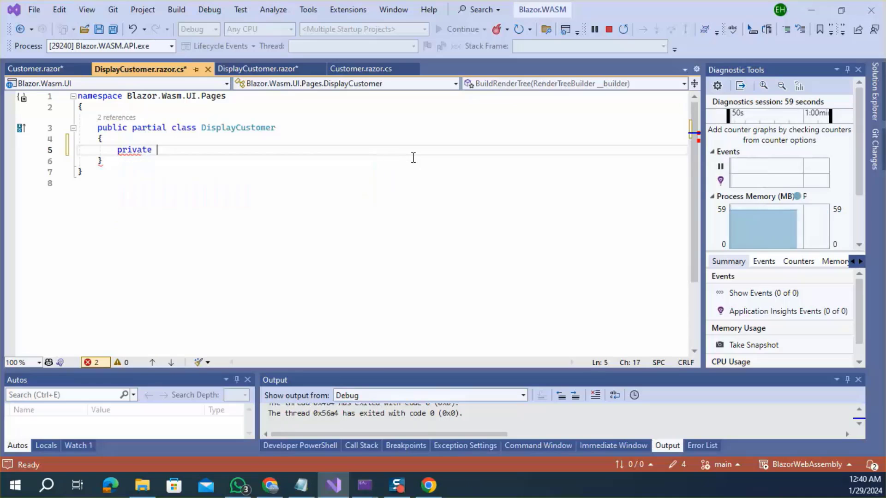
pyautogui.write('List<CustomerModel> customers = new List<CustomerModel>();')
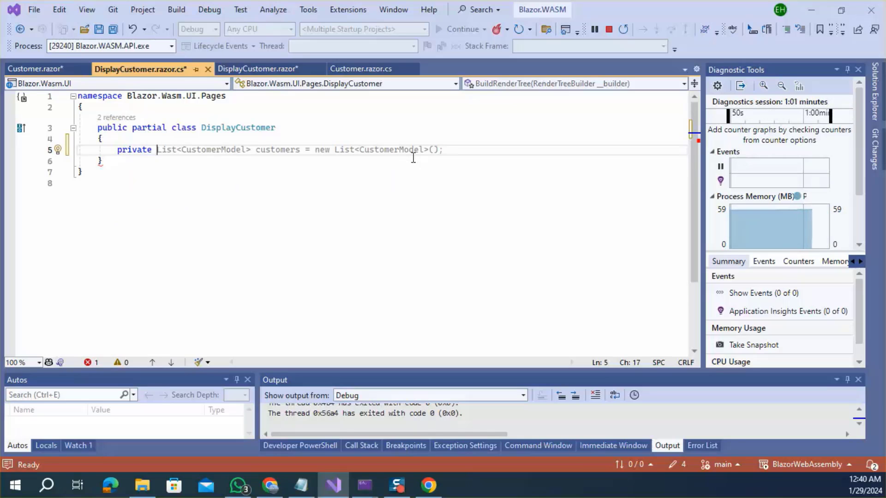
pyautogui.write('CustomerModel customer { get;set; } = new CustomerModel();')
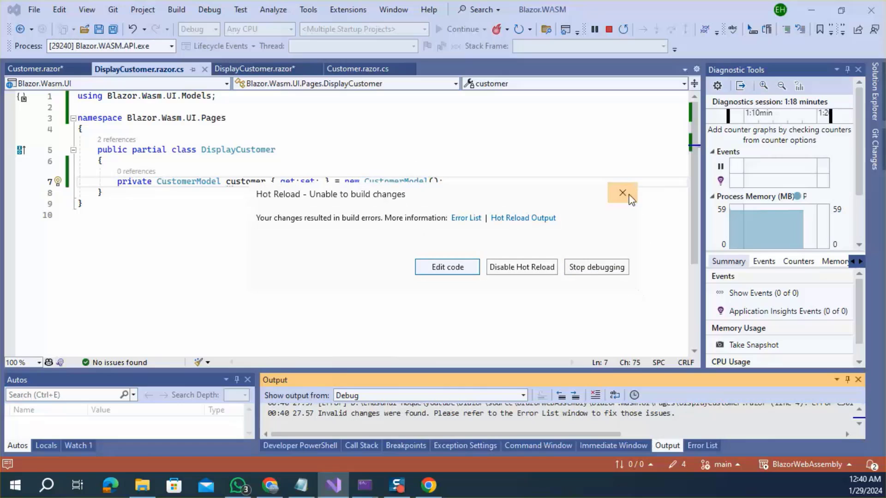
pyautogui.click(622, 193)
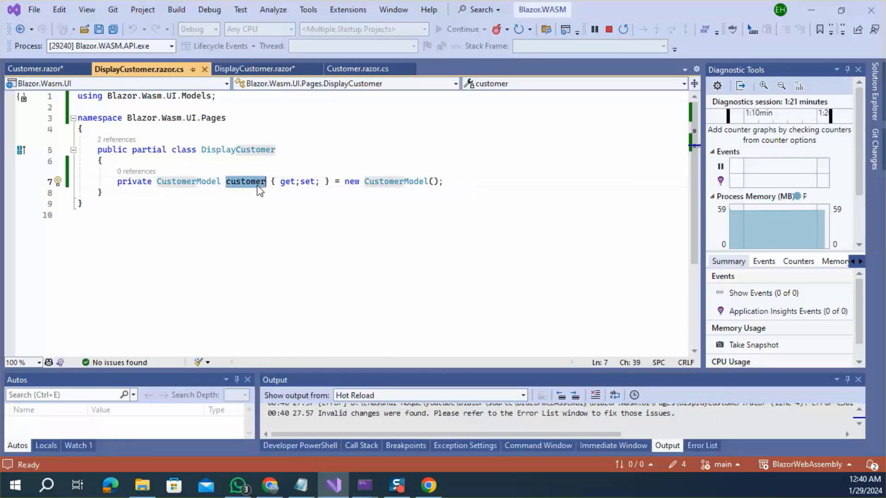
pyautogui.click(255, 68)
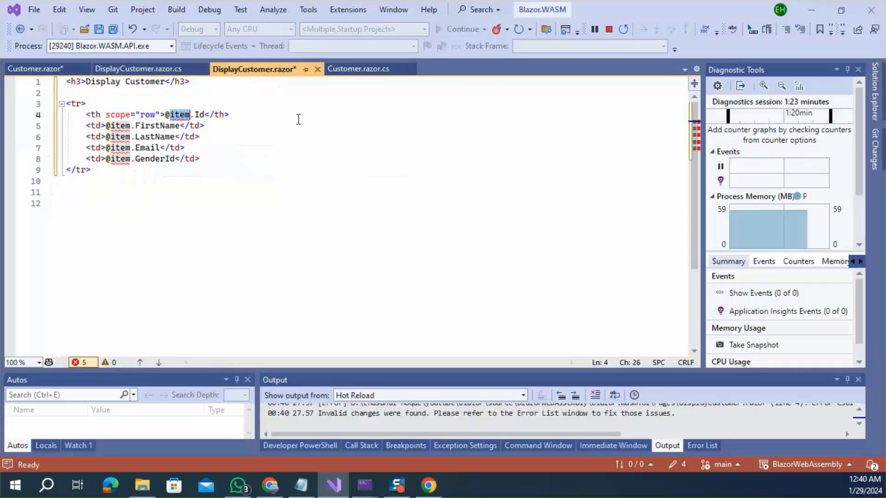
pyautogui.write('customer')
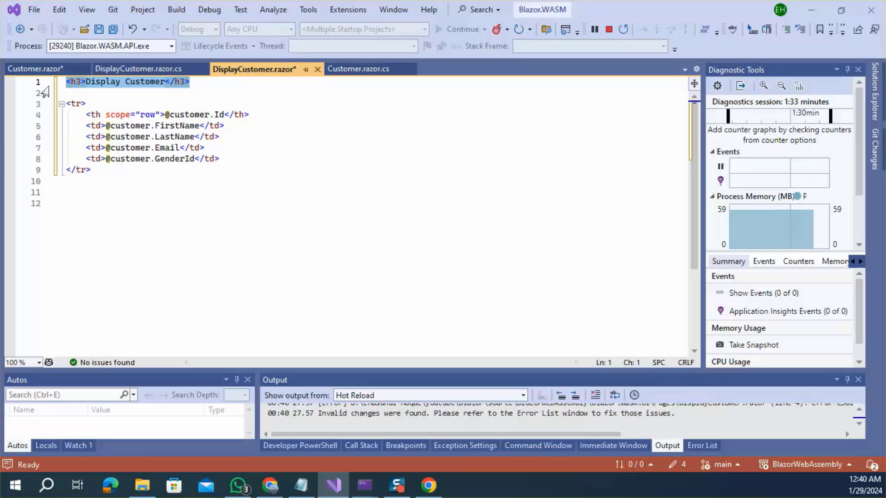
pyautogui.press('ctrl+s')
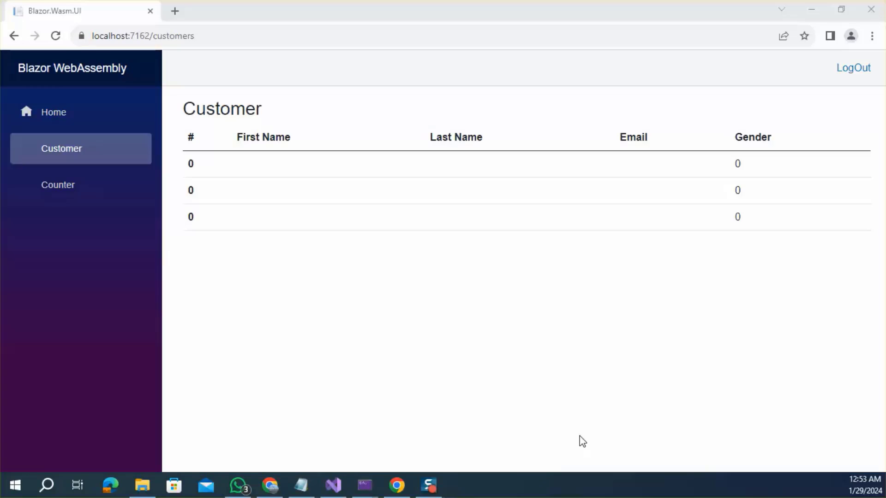
pyautogui.moveTo(583, 429)
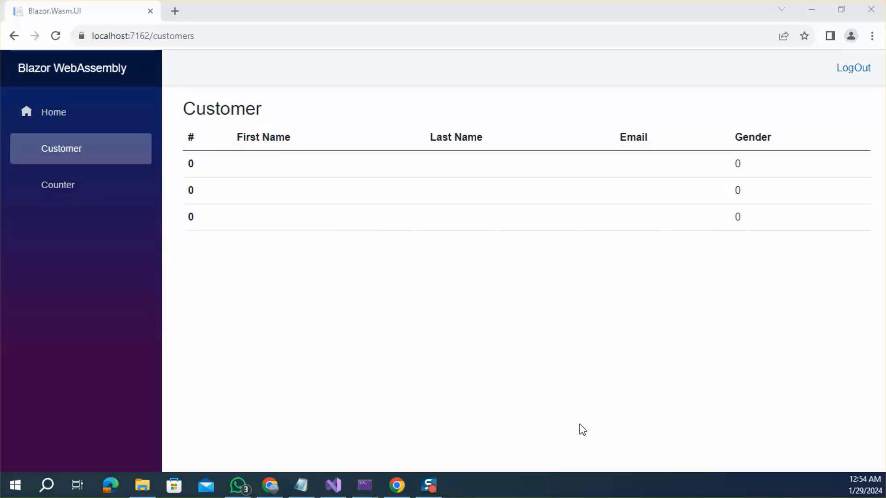
# View localhost:7162/customers in Chrome, where the rows show 0 and empty fields
pyautogui.click(333, 485)
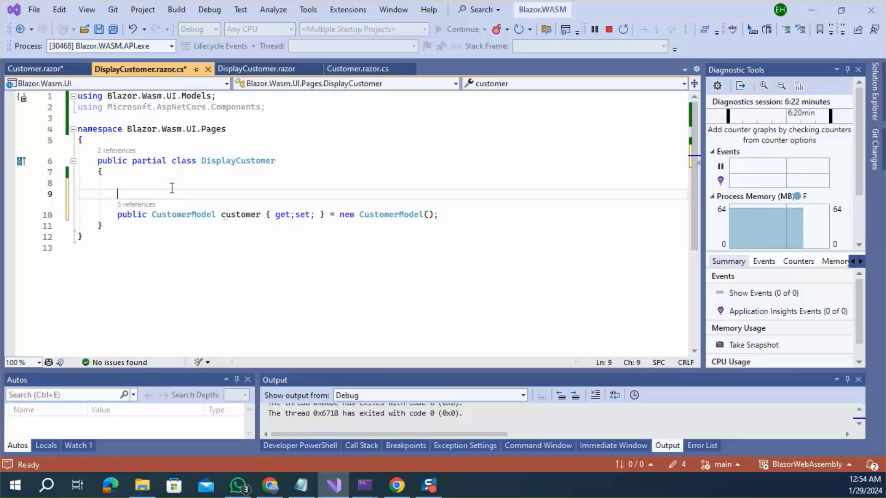
# Decorate the public customer property with [Parameter] and select its property name
pyautogui.write('[Parameter')
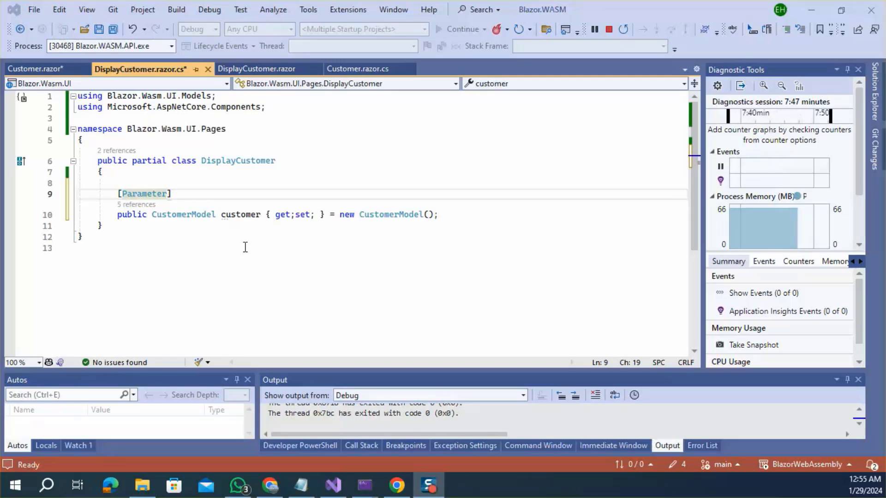
pyautogui.click(247, 214)
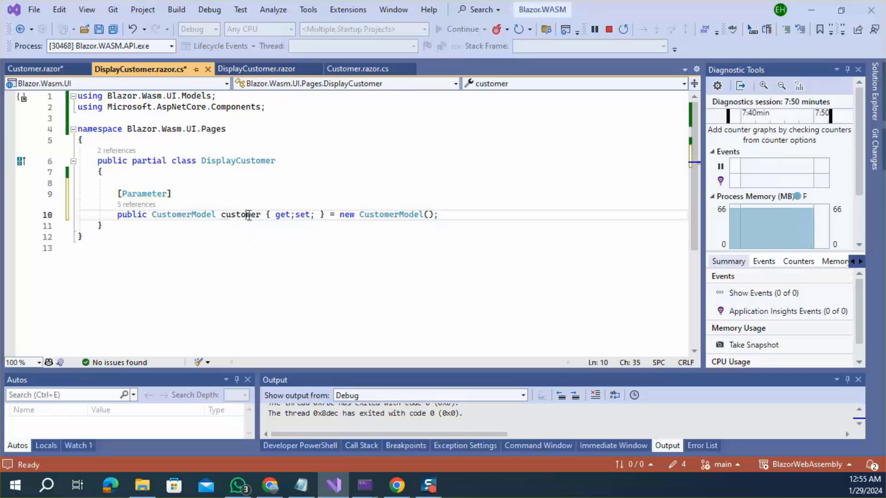
pyautogui.doubleClick(240, 214)
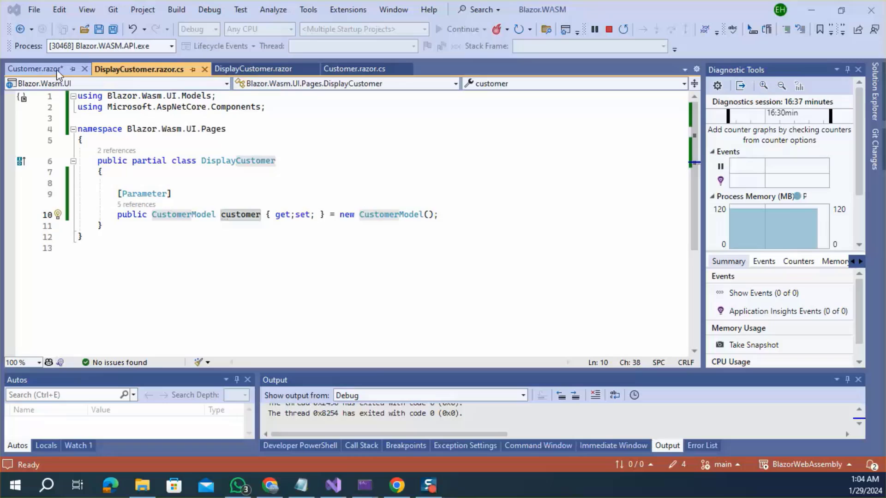
# In Customer.razor, start a customer="@" attribute on the DisplayCustomer tag inside the foreach
pyautogui.click(36, 68)
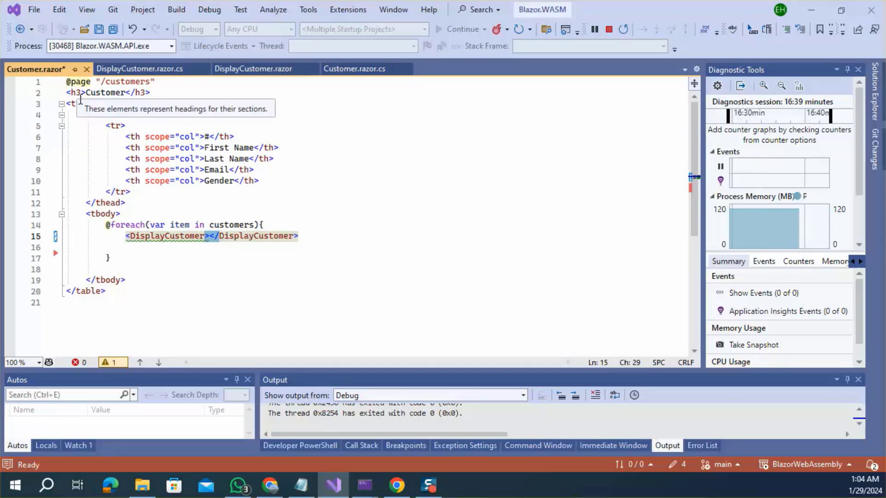
pyautogui.moveTo(167, 235)
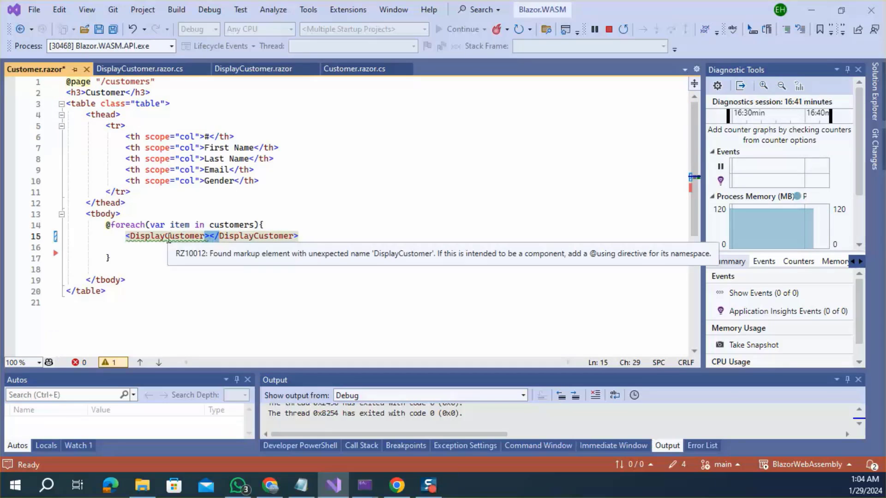
pyautogui.moveTo(170, 240)
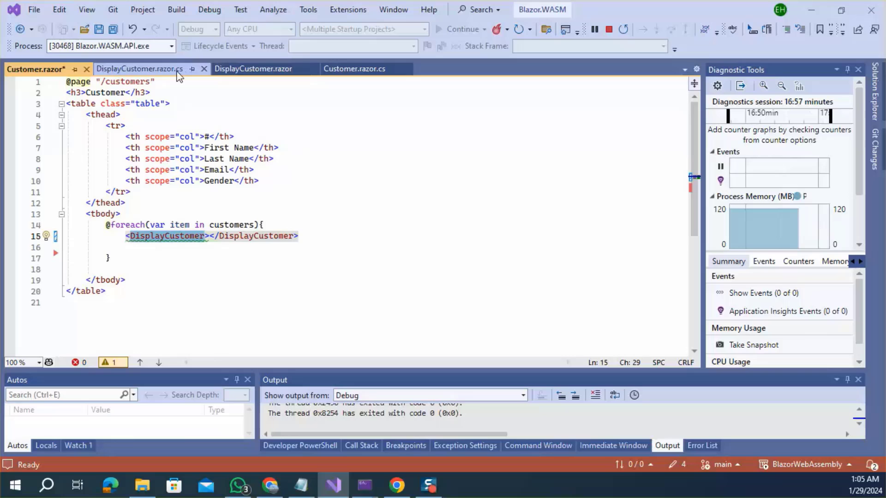
pyautogui.click(139, 68)
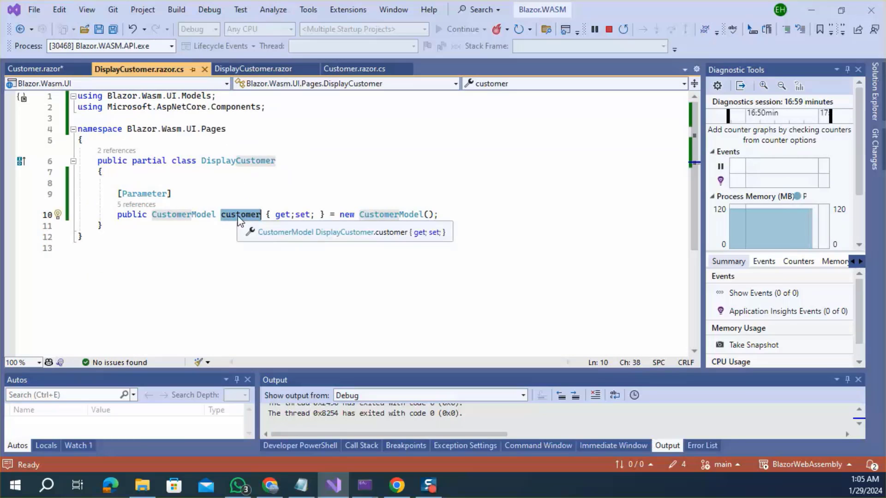
pyautogui.moveTo(226, 145)
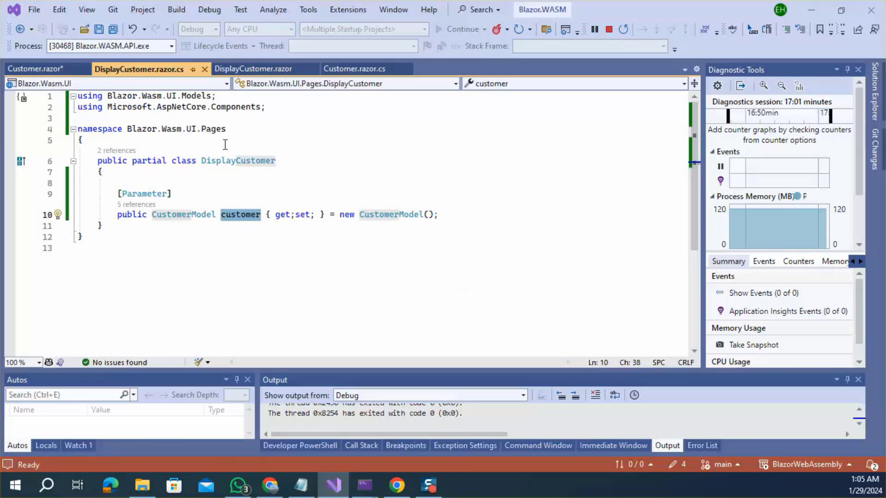
pyautogui.click(36, 68)
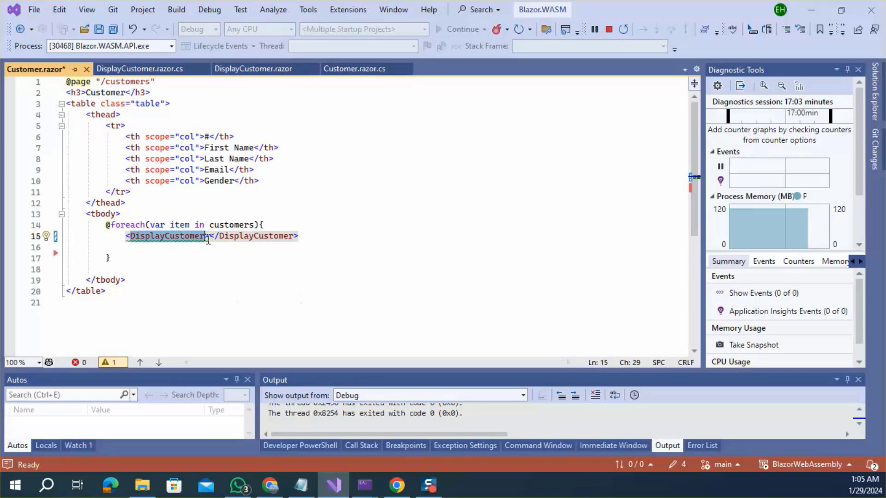
pyautogui.write('customer')
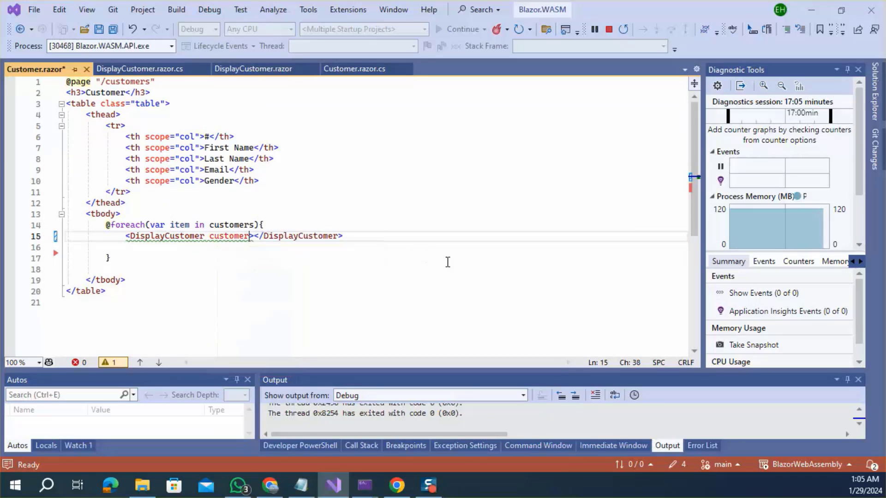
pyautogui.write('=""')
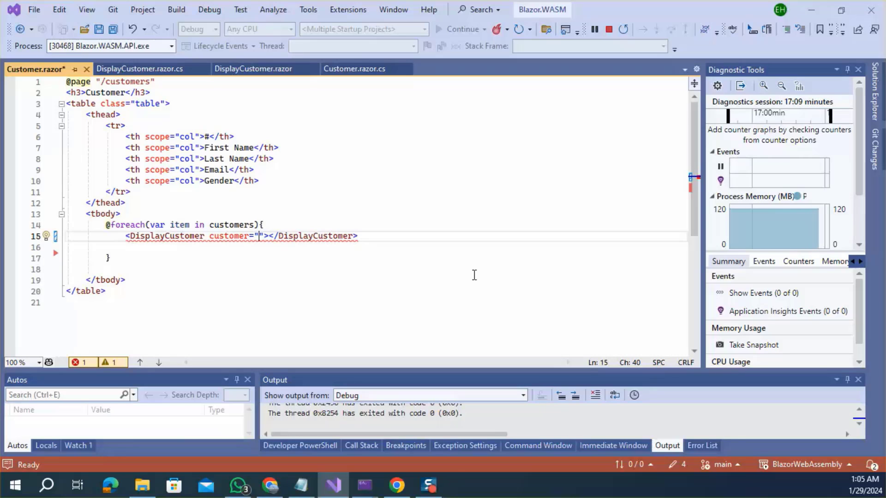
pyautogui.write('@')
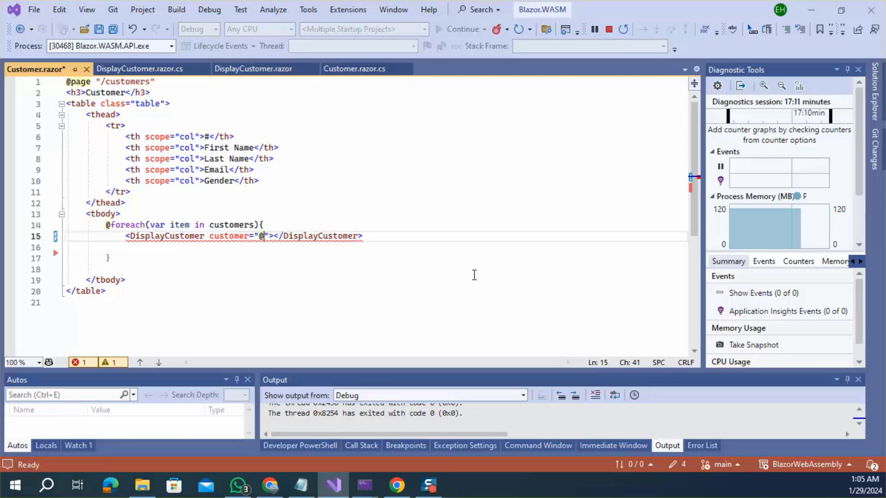
pyautogui.doubleClick(178, 226)
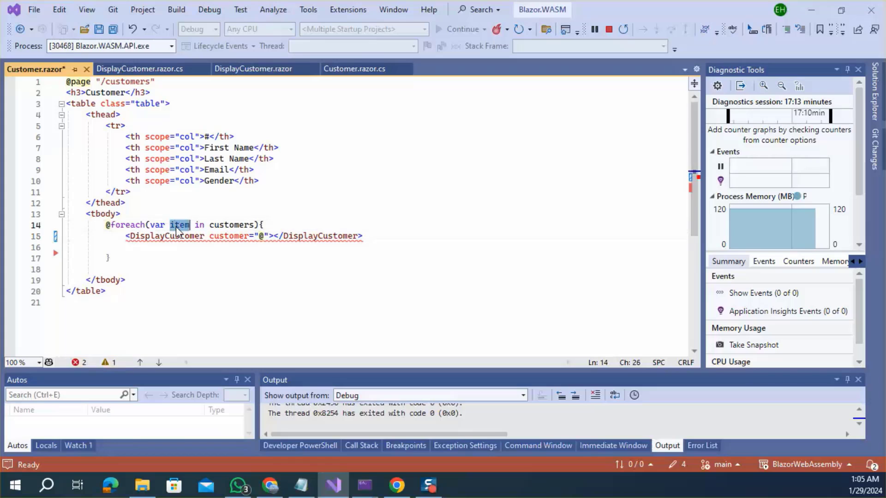
pyautogui.click(270, 235)
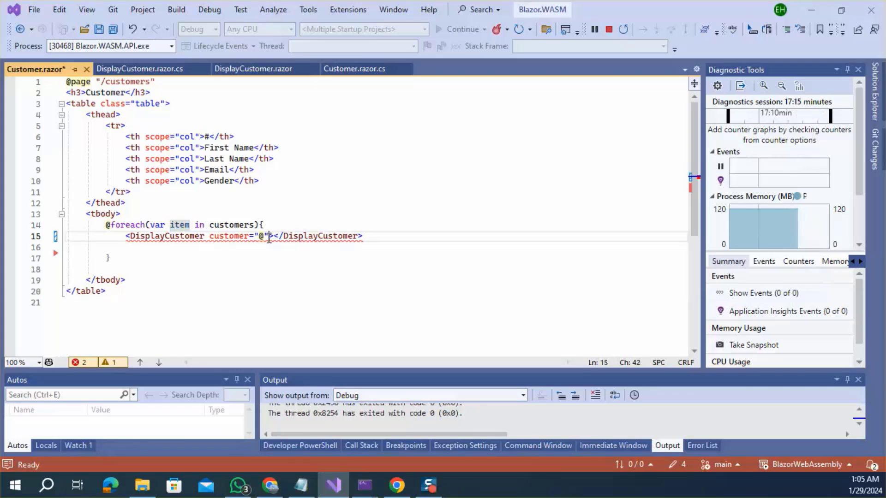
pyautogui.write('item')
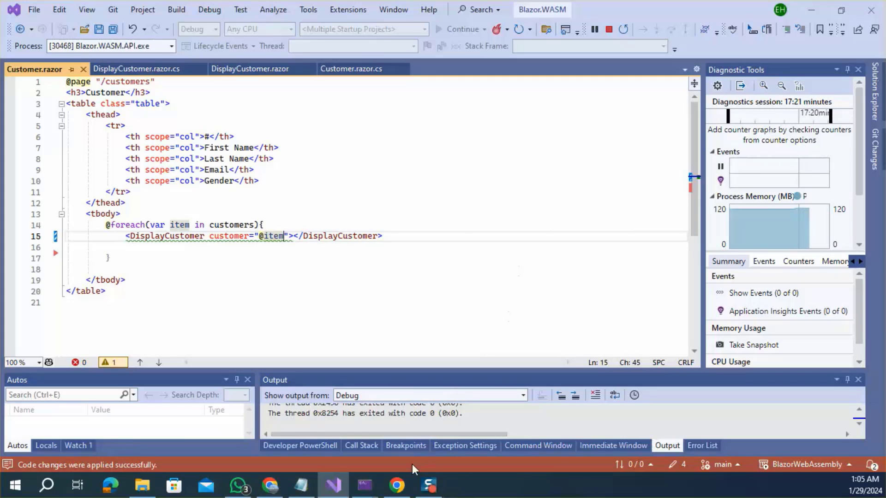
pyautogui.click(396, 485)
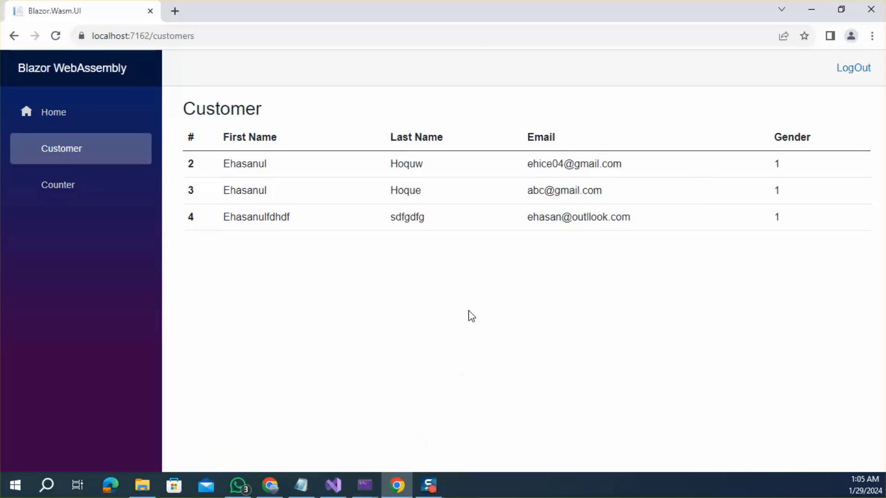
pyautogui.moveTo(474, 307)
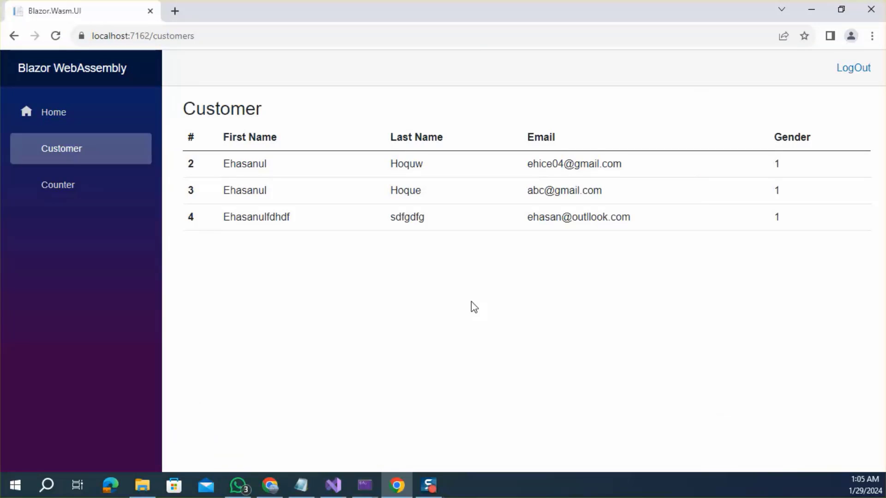